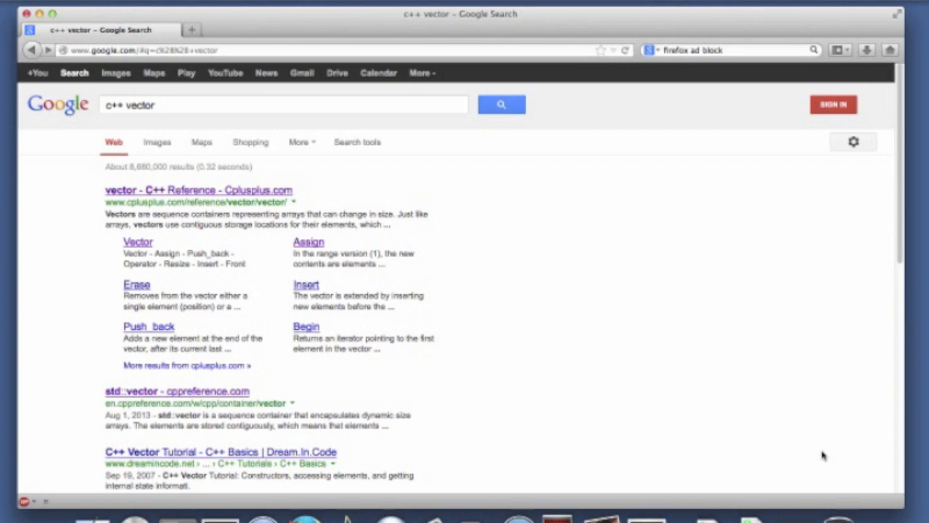
mouse_move(239, 157)
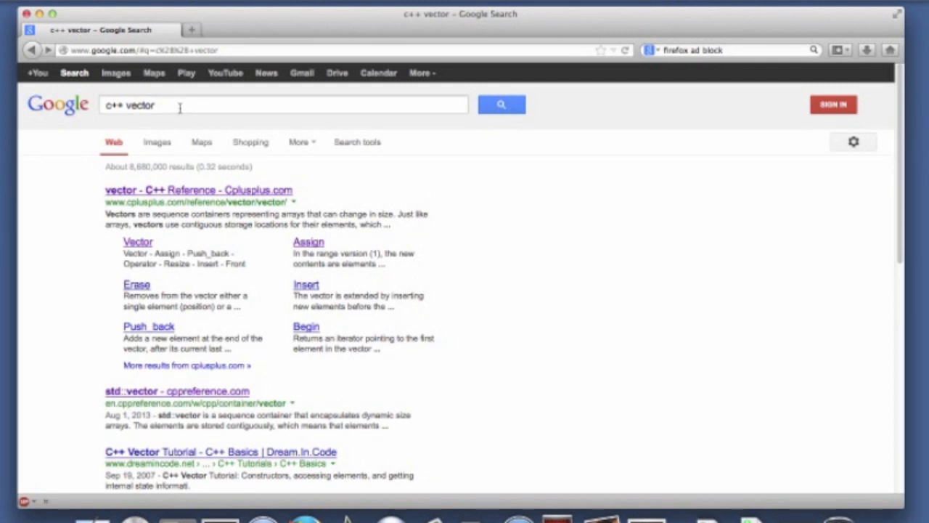
Step: Open the 'vector - C++ Reference - Cplusplus.com' search result
double_click(132, 106)
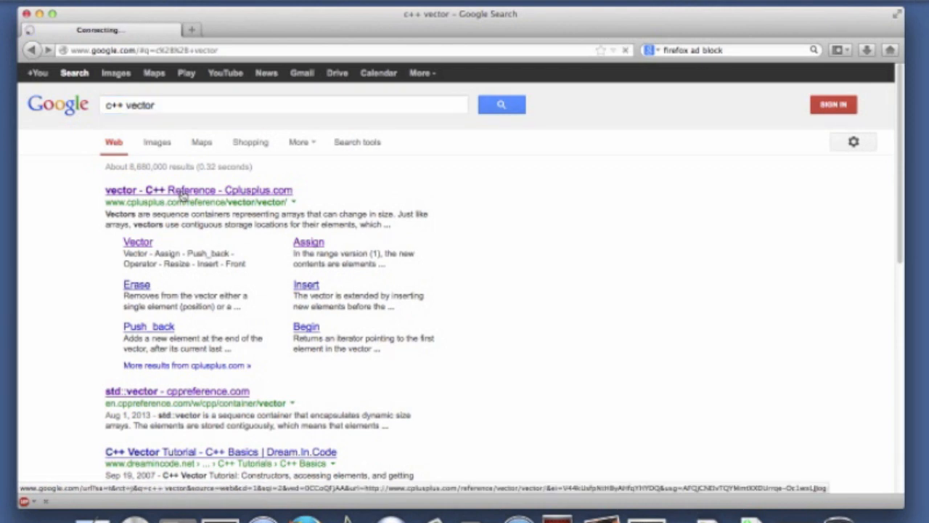
Step: Load the std::vector class template page and read its overview
left_click(198, 190)
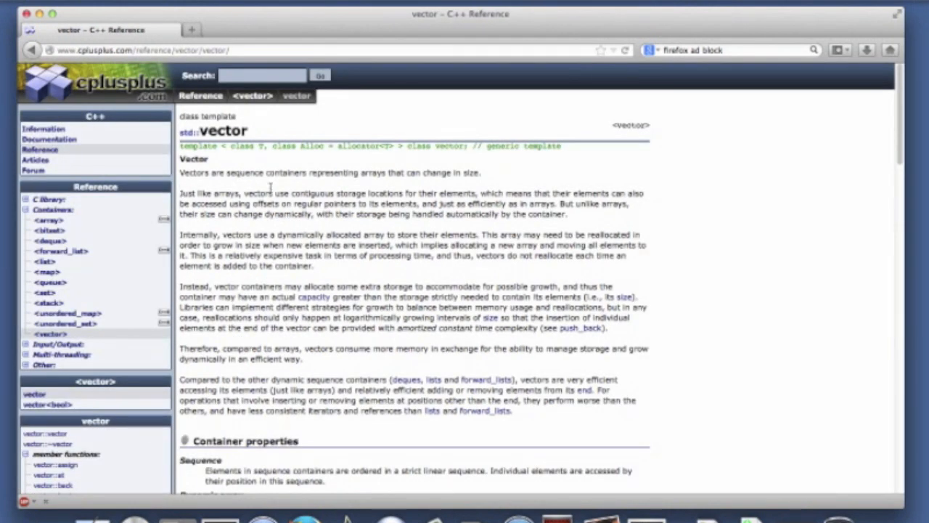
mouse_move(379, 270)
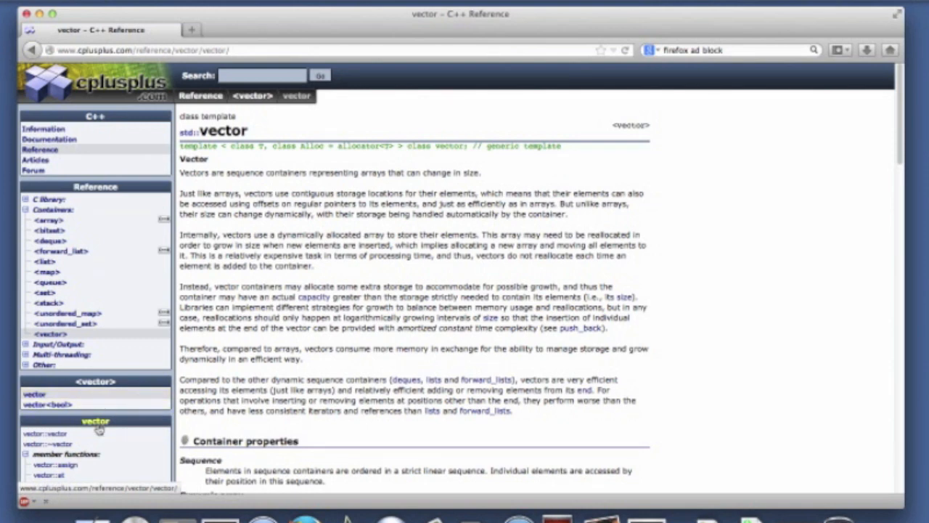
Step: Open vector::vector from the sidebar and highlight the default constructor's allocator parameter
left_click(45, 434)
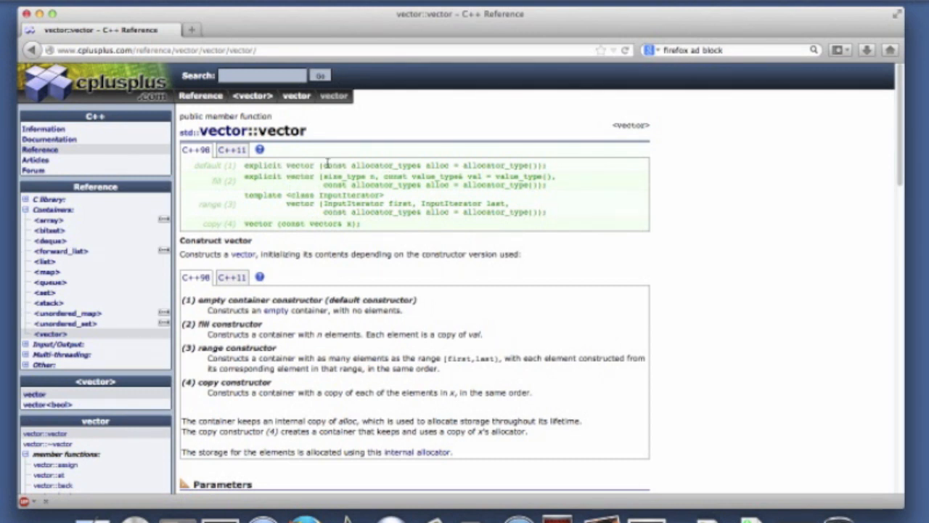
left_click_drag(327, 165, 435, 165)
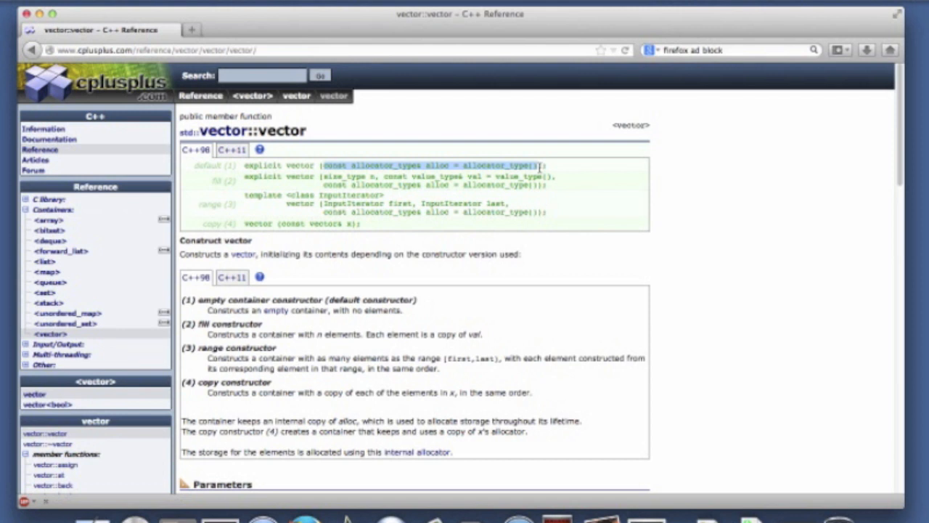
mouse_move(234, 298)
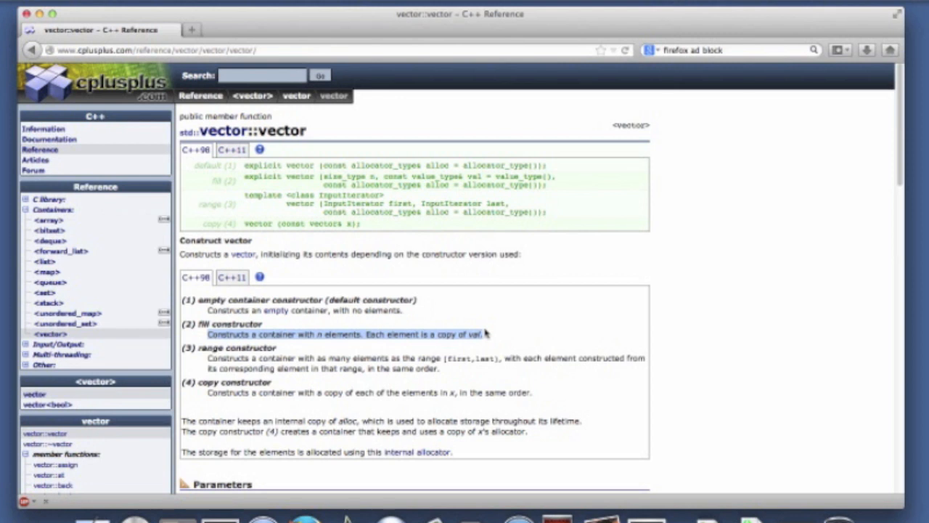
mouse_move(386, 189)
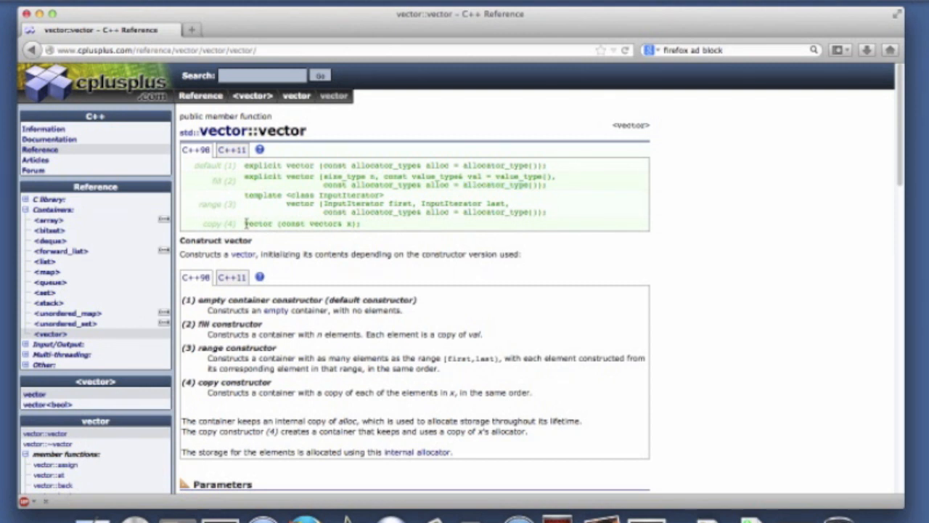
left_click_drag(245, 224, 356, 223)
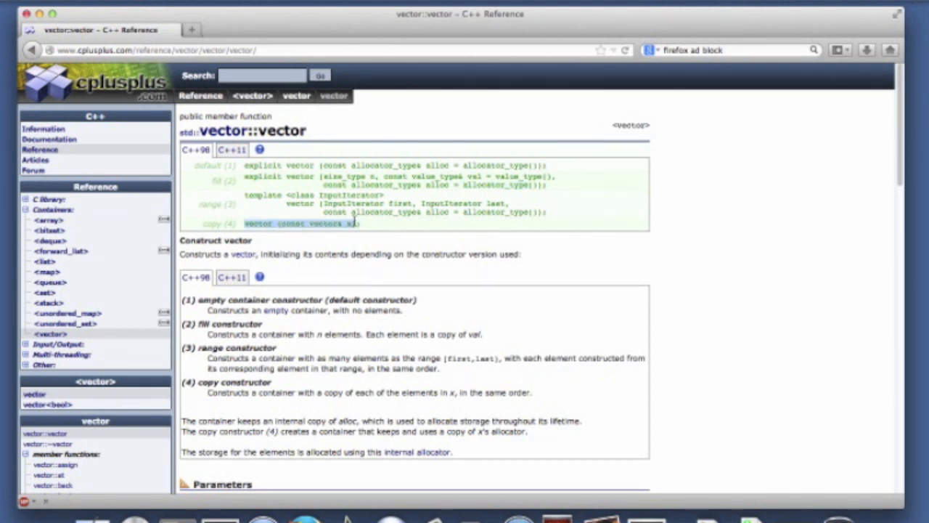
mouse_move(361, 224)
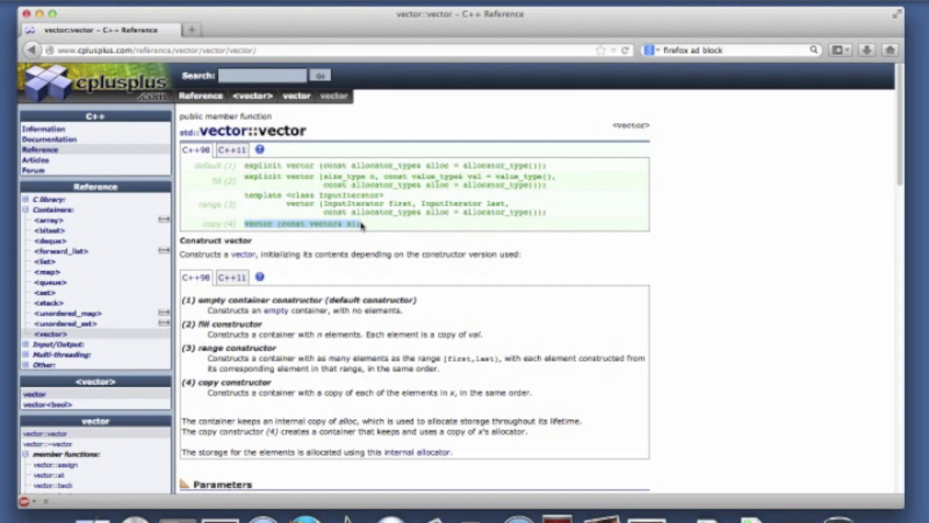
mouse_move(284, 223)
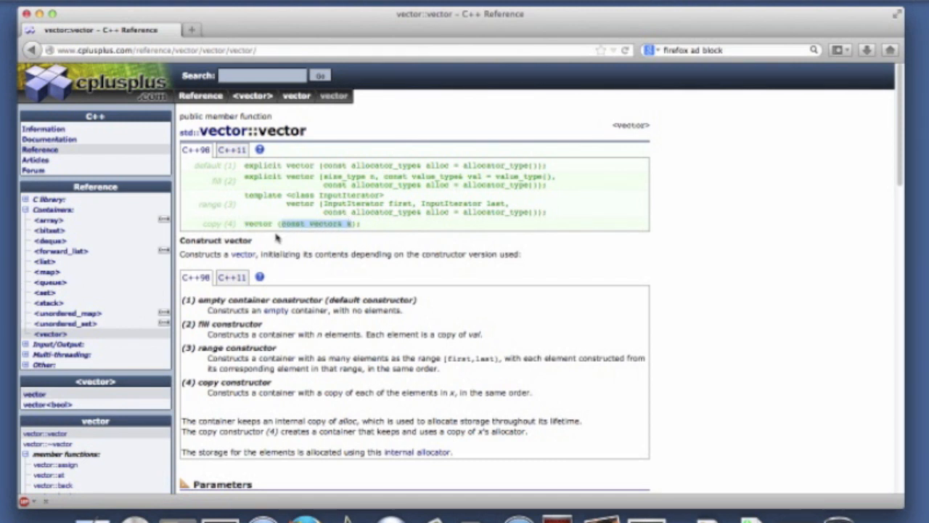
mouse_move(263, 232)
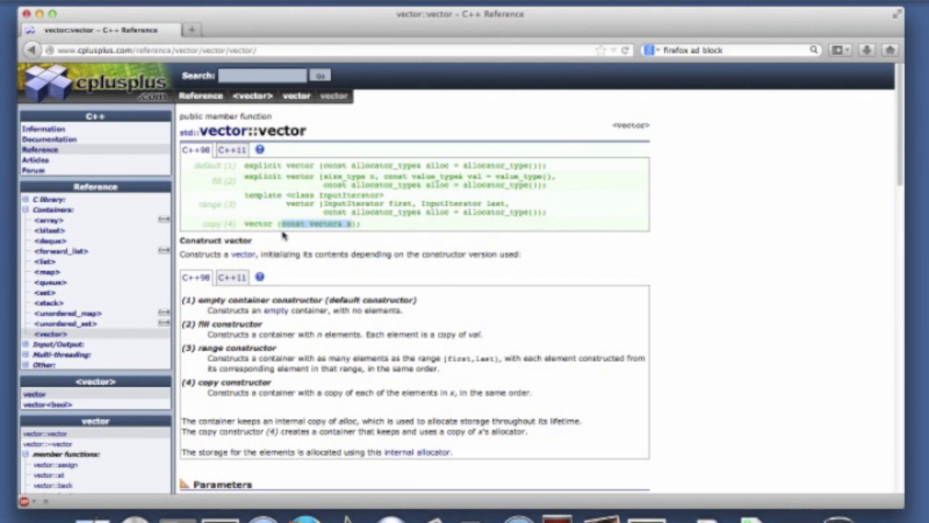
mouse_move(323, 231)
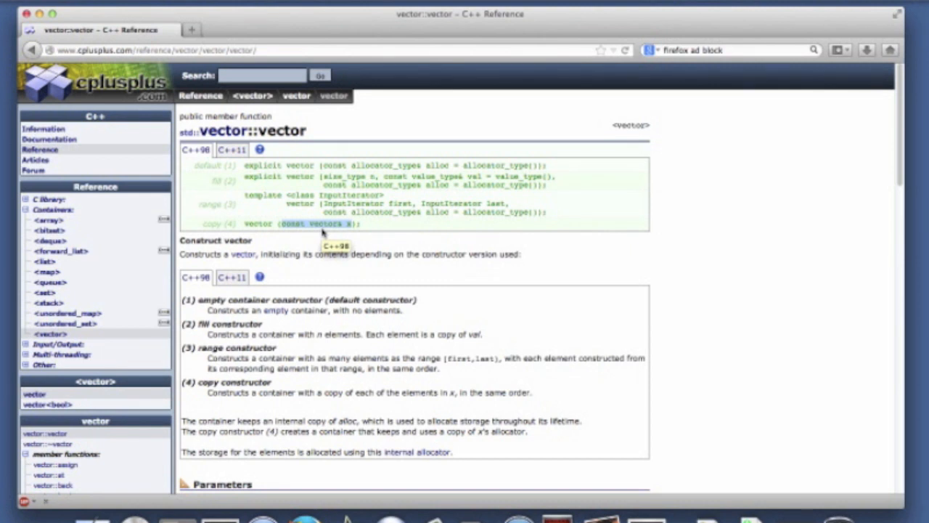
scroll("down", 3)
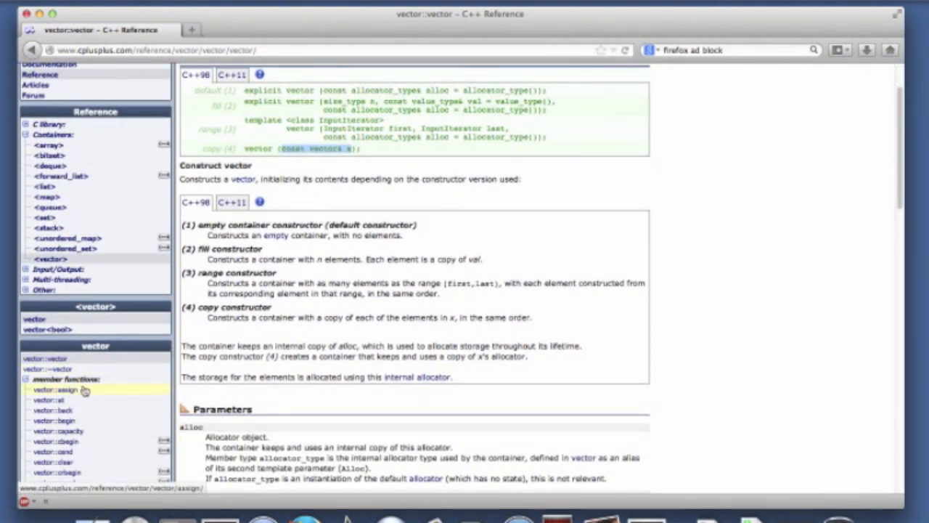
Step: Open vector::at from the sidebar and scroll down to its example program
left_click(49, 399)
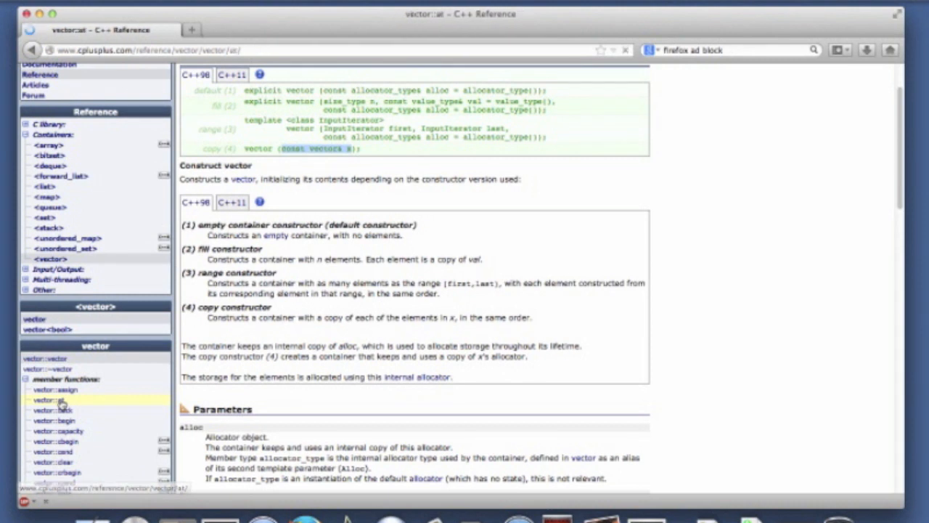
left_click(52, 399)
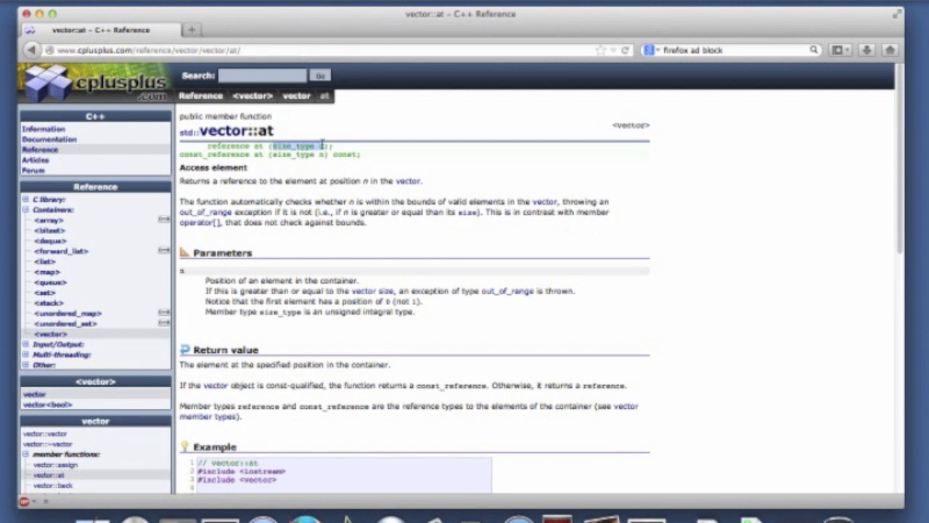
mouse_move(377, 172)
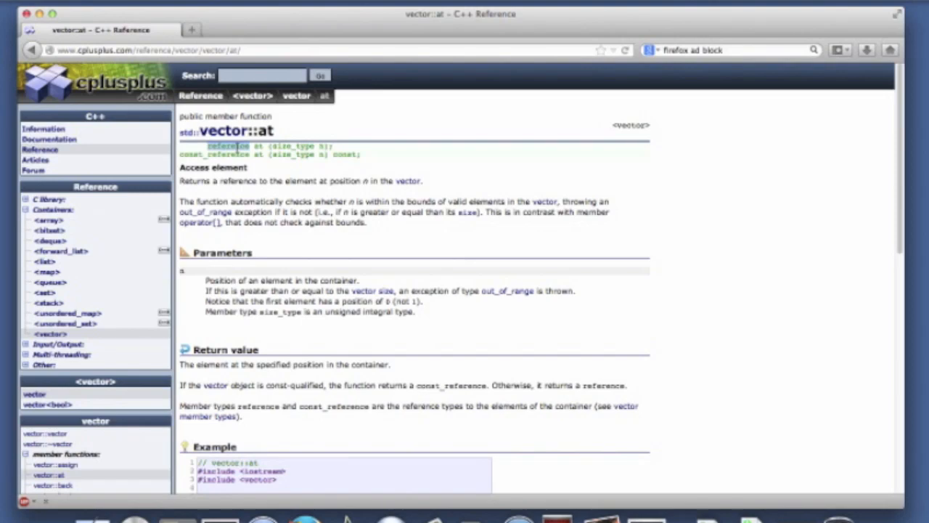
scroll("down", 3)
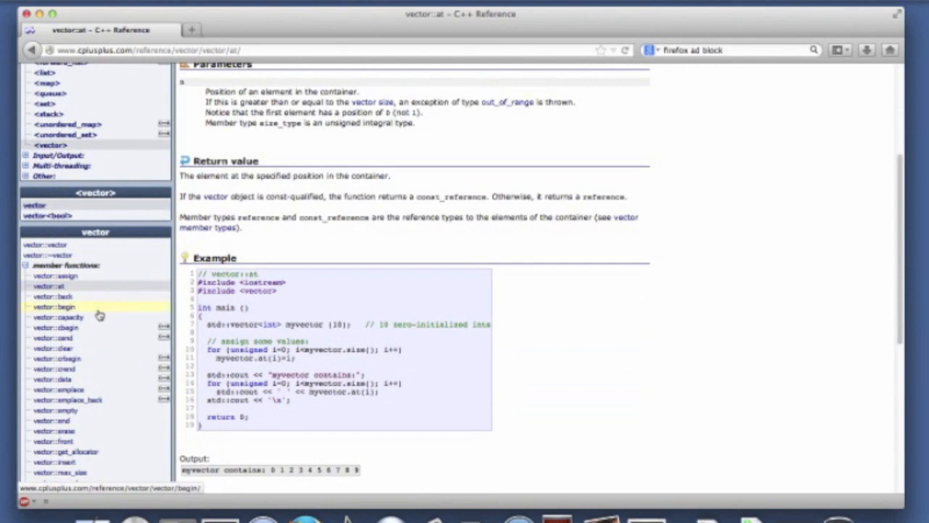
mouse_move(64, 348)
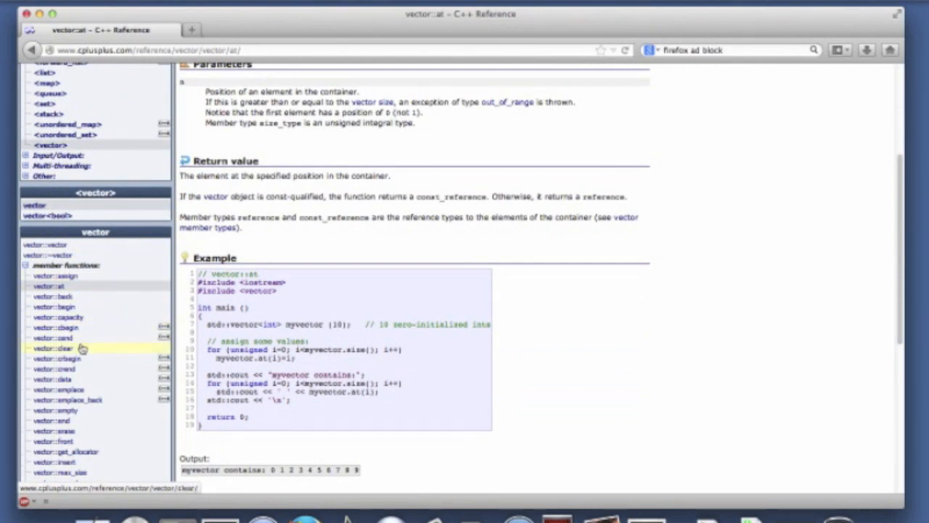
Step: Open vector::clear, highlight 'with a size of 0', and scroll to the example
left_click(53, 348)
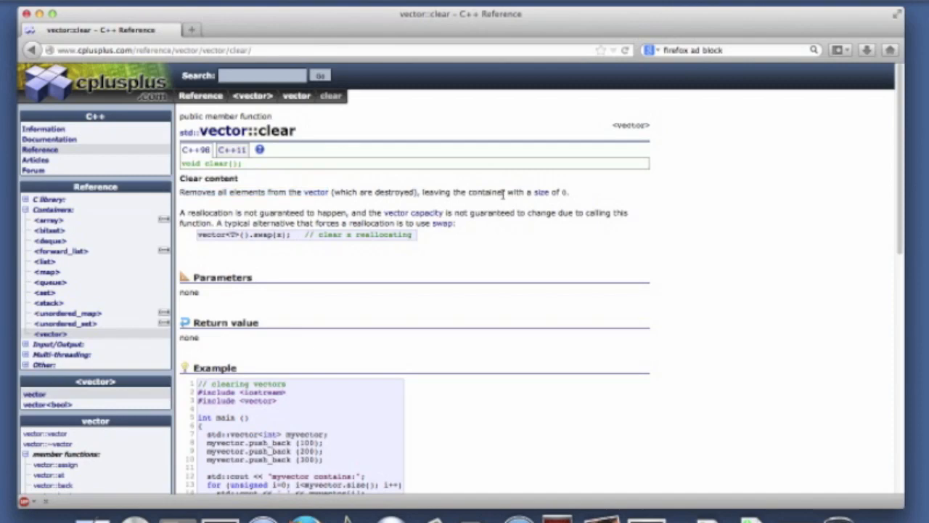
left_click_drag(503, 192, 570, 192)
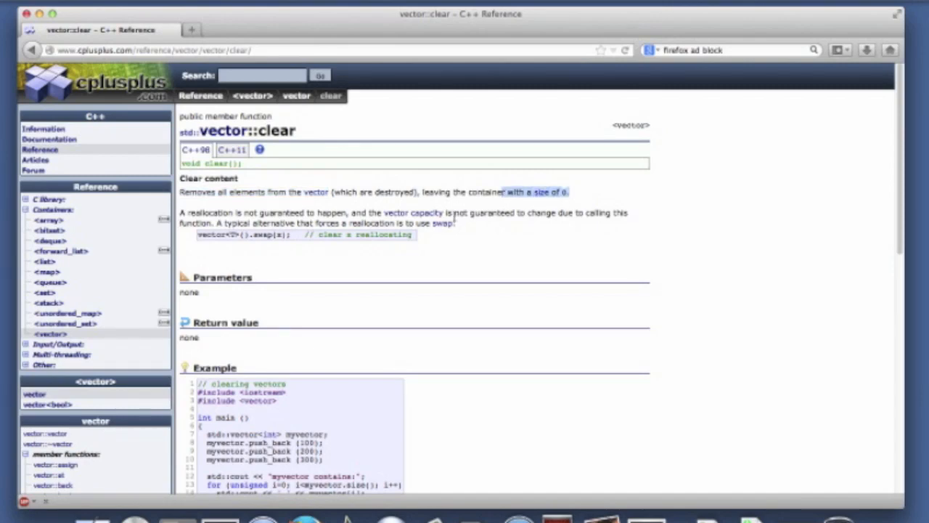
scroll("down", 3)
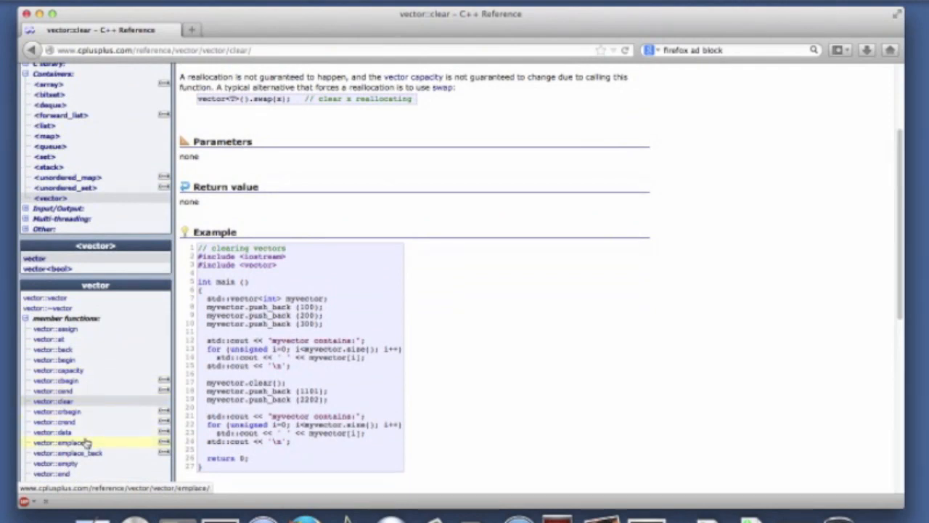
Step: Open vector::empty and scroll down through its complexity and exception safety notes
left_click(51, 463)
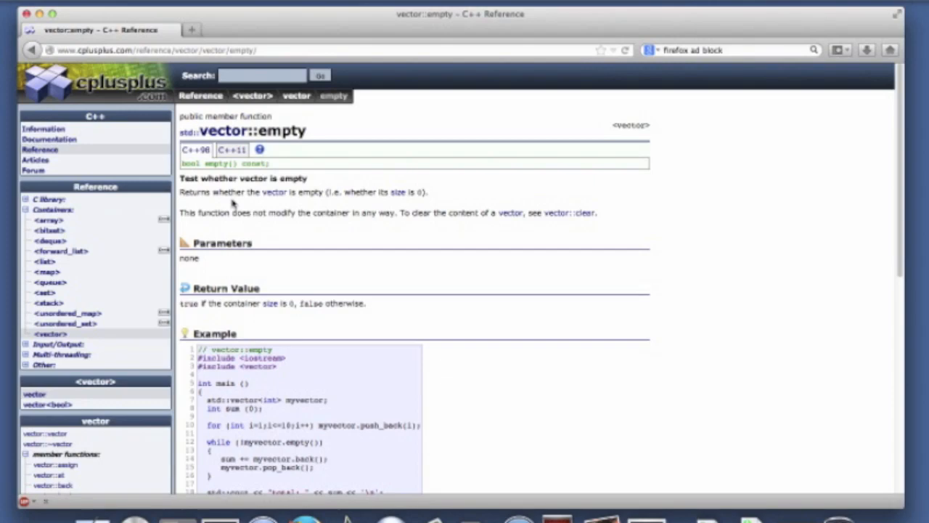
scroll("down", 3)
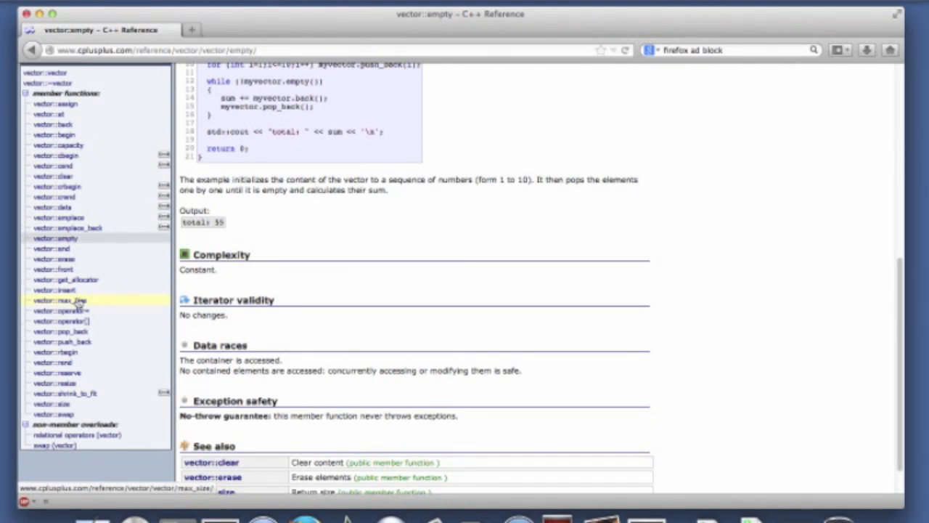
mouse_move(65, 321)
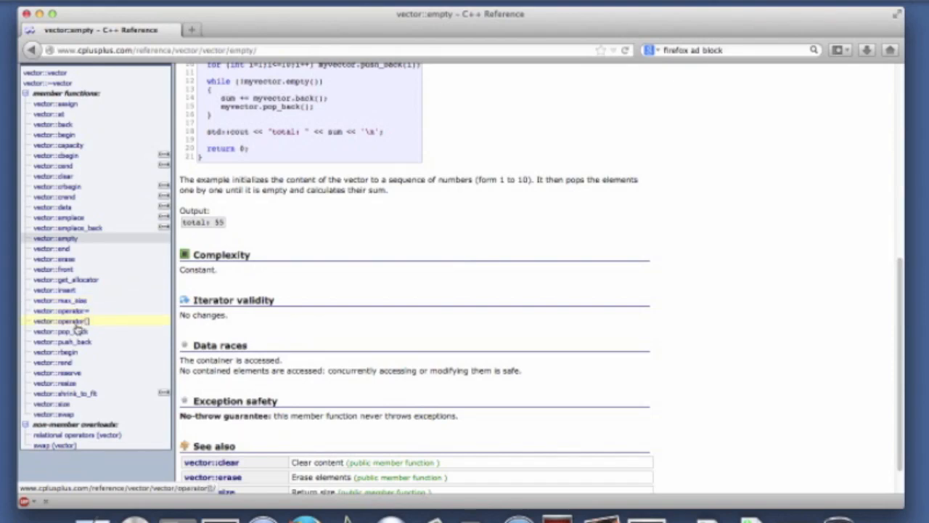
Step: Review the vector::operator= assignment example, then open the vector::operator[] page
left_click(62, 310)
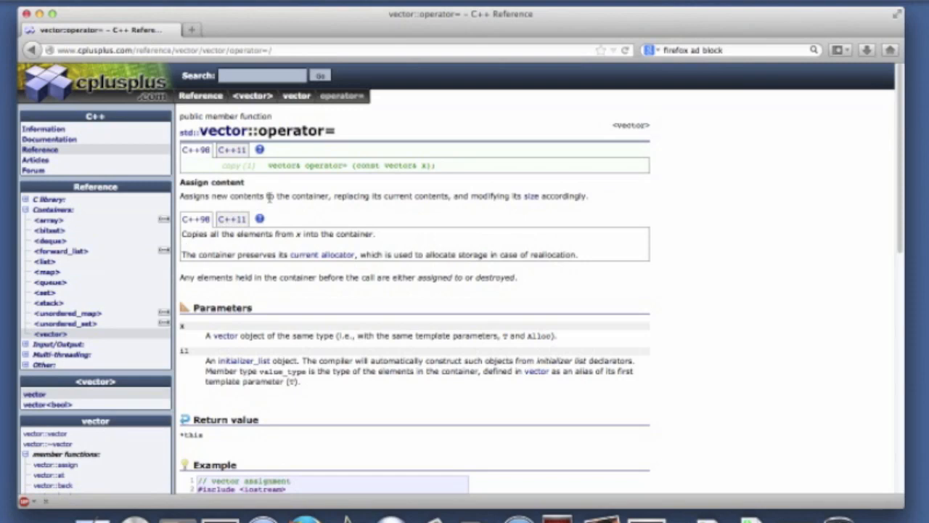
mouse_move(323, 180)
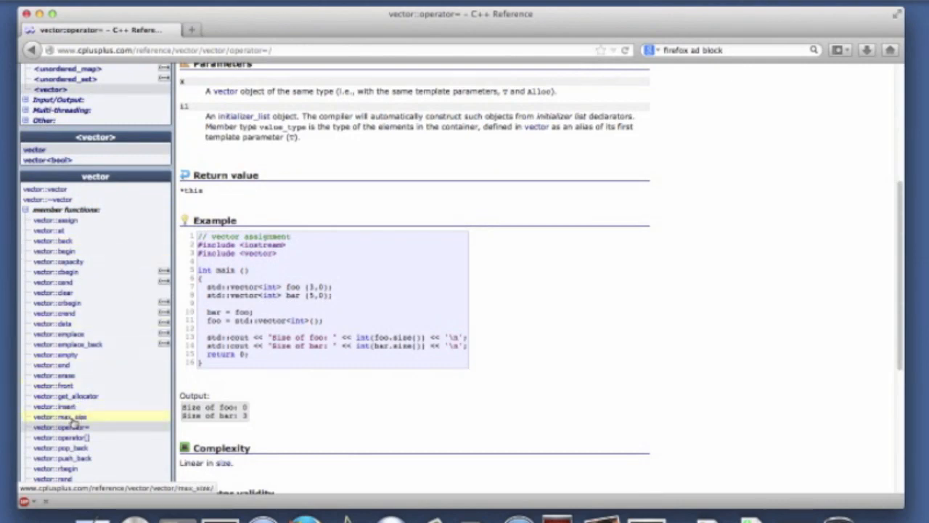
left_click(62, 427)
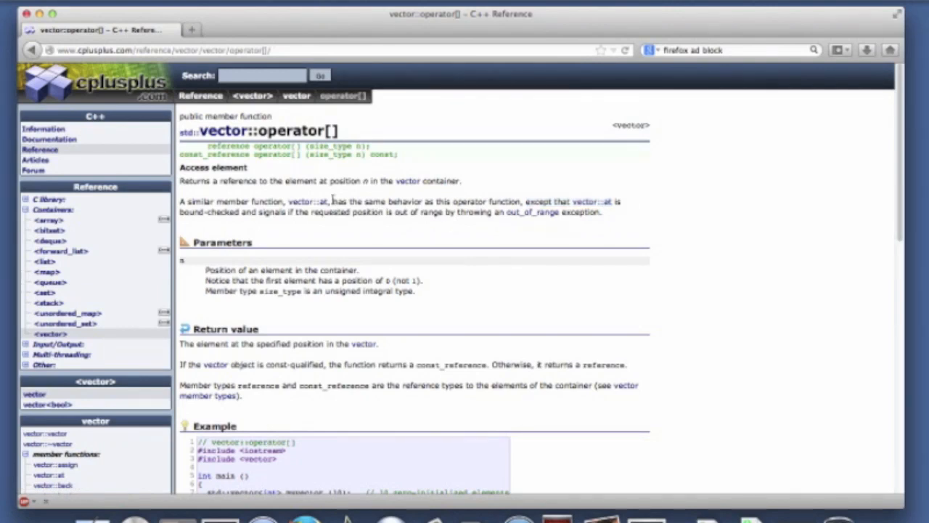
double_click(333, 146)
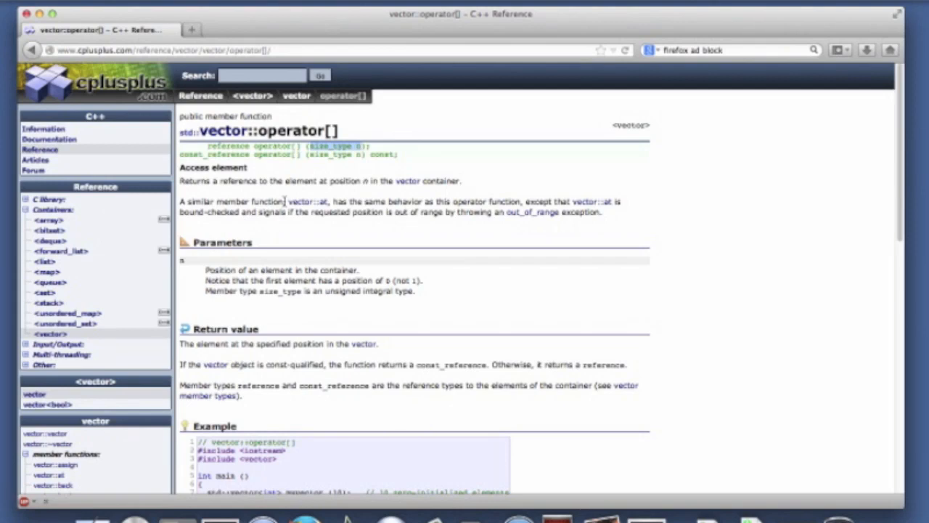
mouse_move(327, 222)
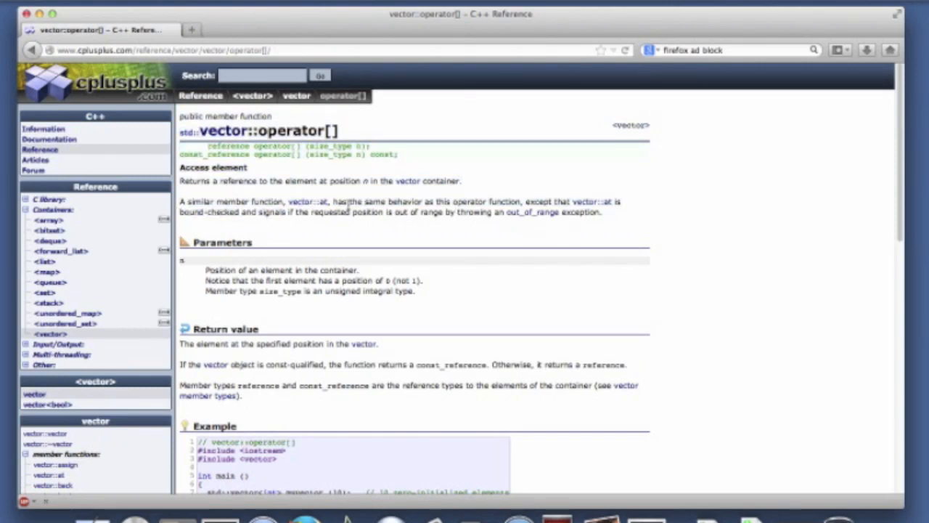
double_click(470, 201)
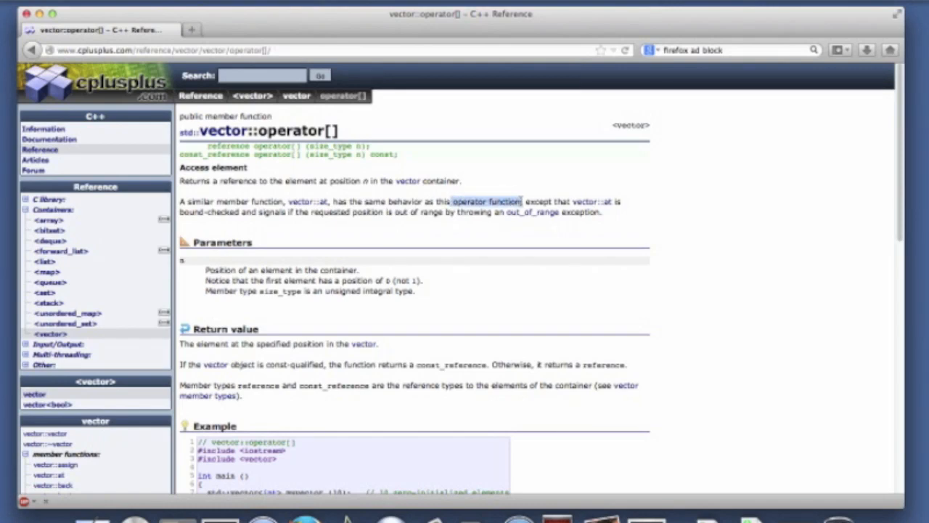
mouse_move(233, 224)
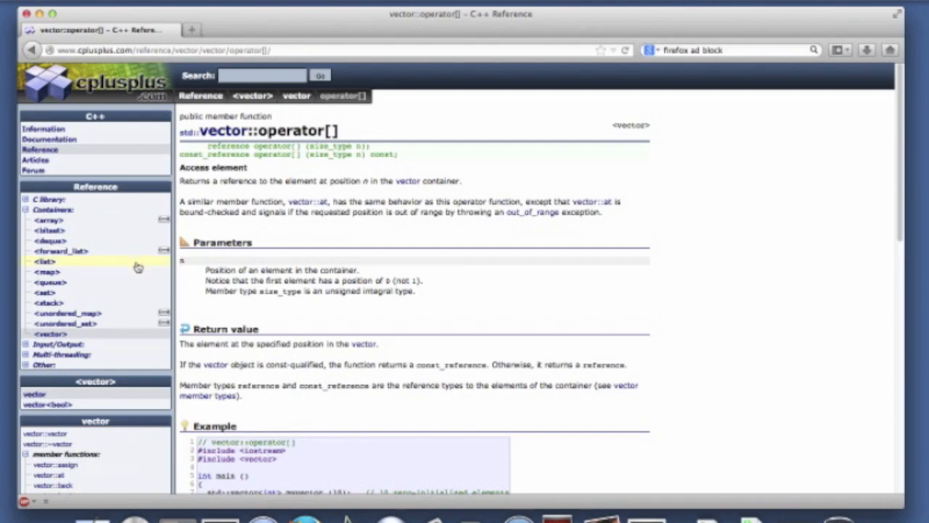
scroll("down", 3)
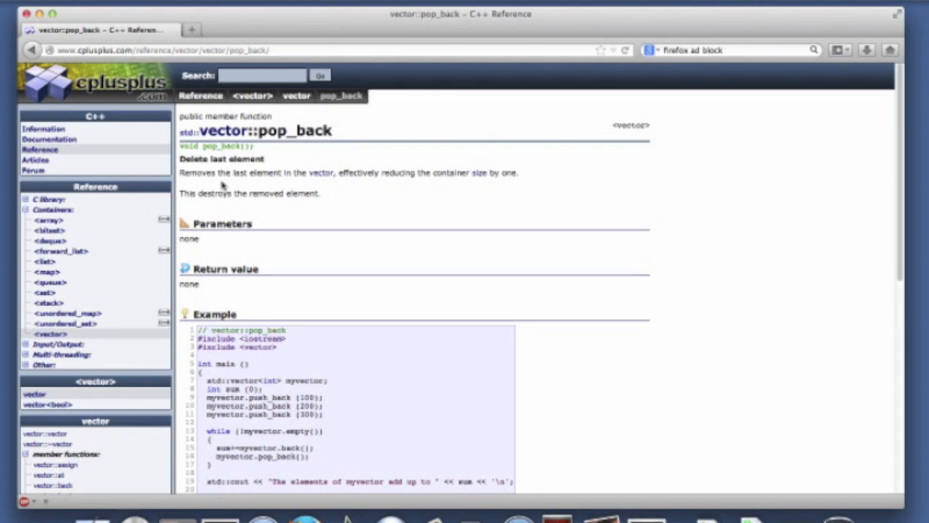
Step: Highlight the pop_back return type and scroll past the example output
double_click(187, 145)
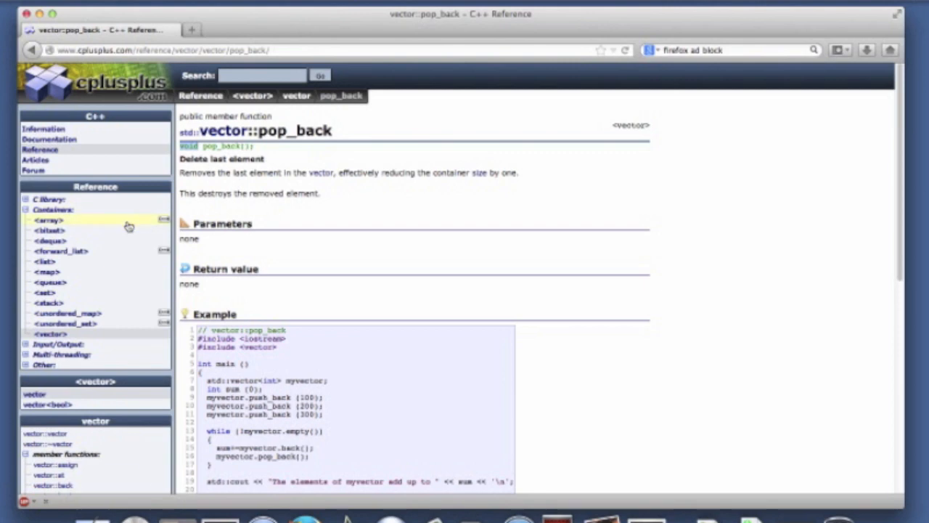
scroll("down", 3)
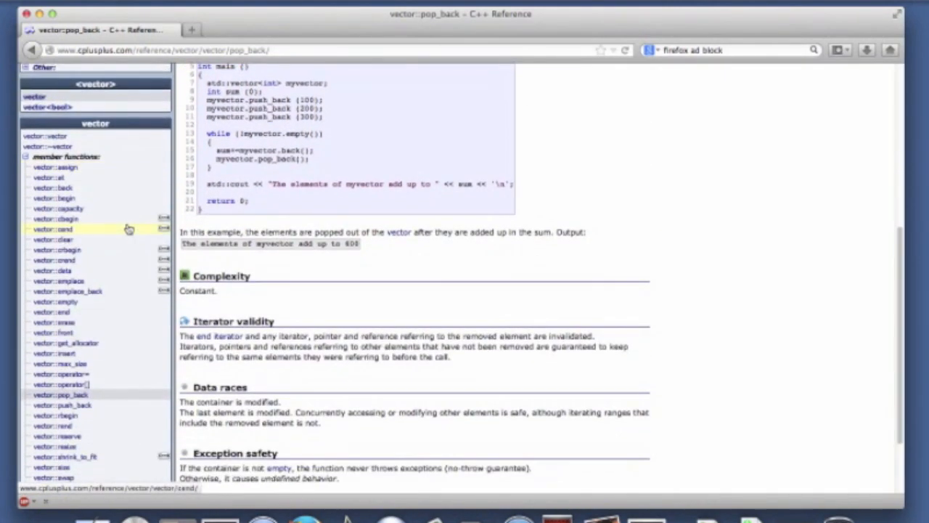
Step: Open vector::push_back from the sidebar and scroll down through the page
left_click(61, 405)
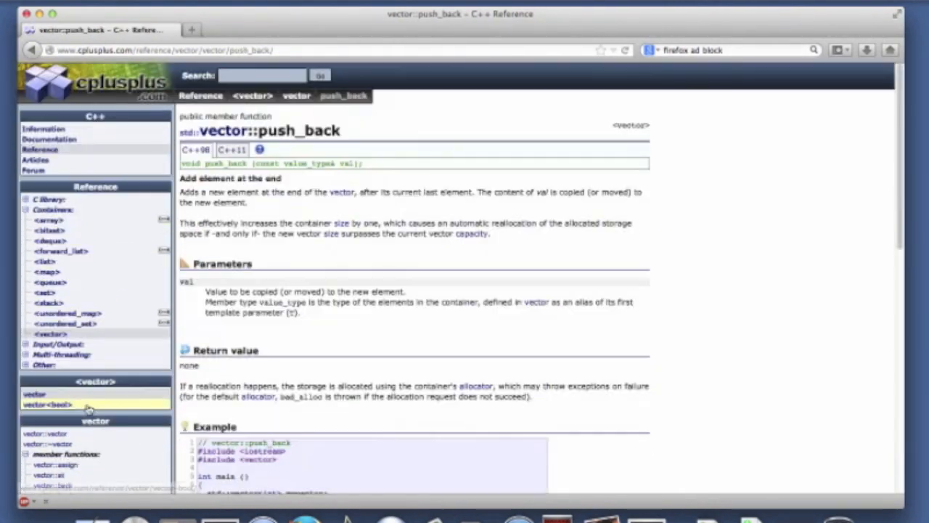
scroll("down", 3)
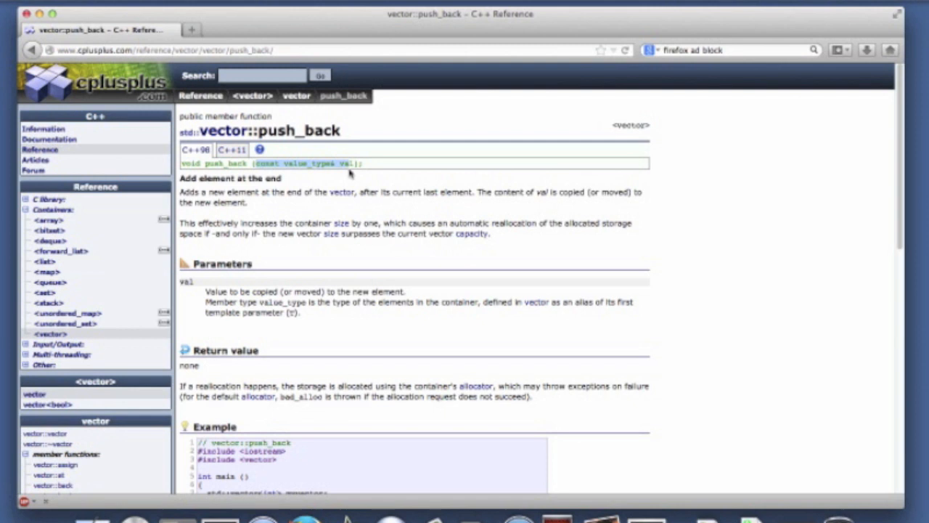
mouse_move(316, 181)
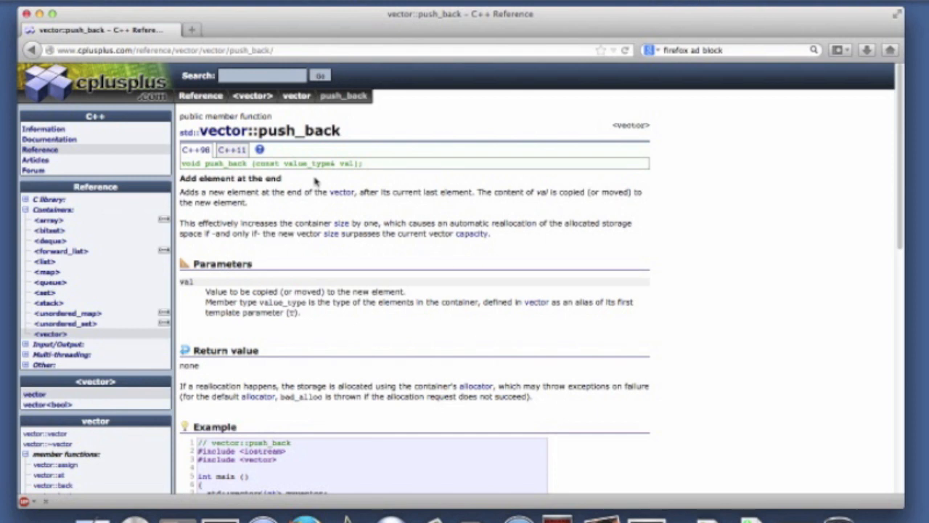
mouse_move(321, 223)
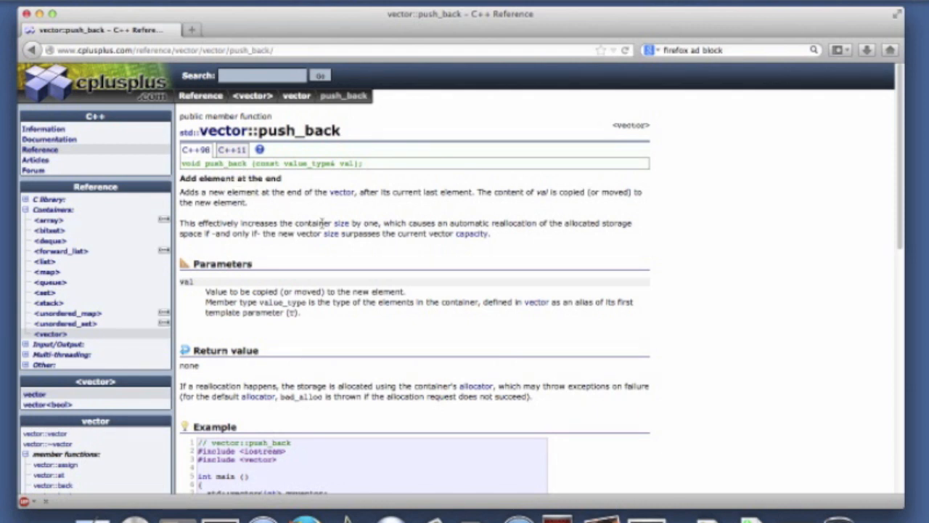
mouse_move(449, 204)
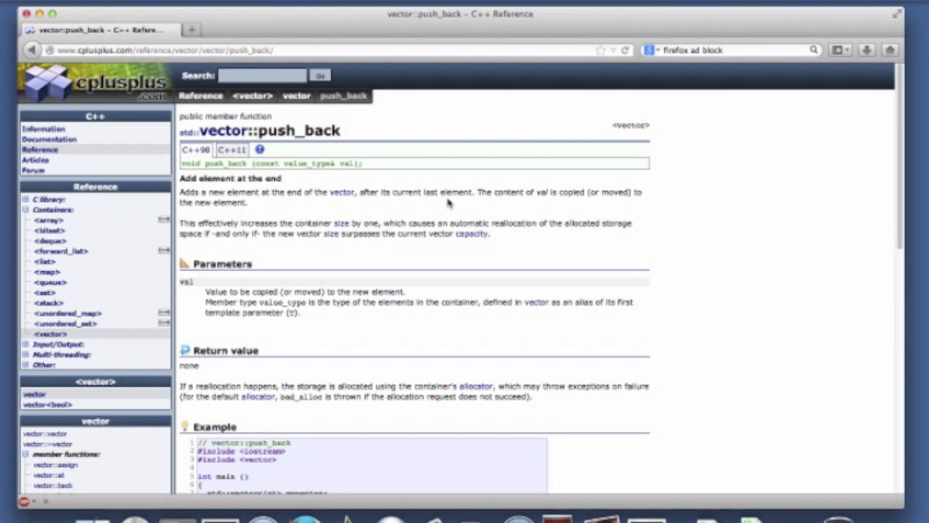
scroll("down", 3)
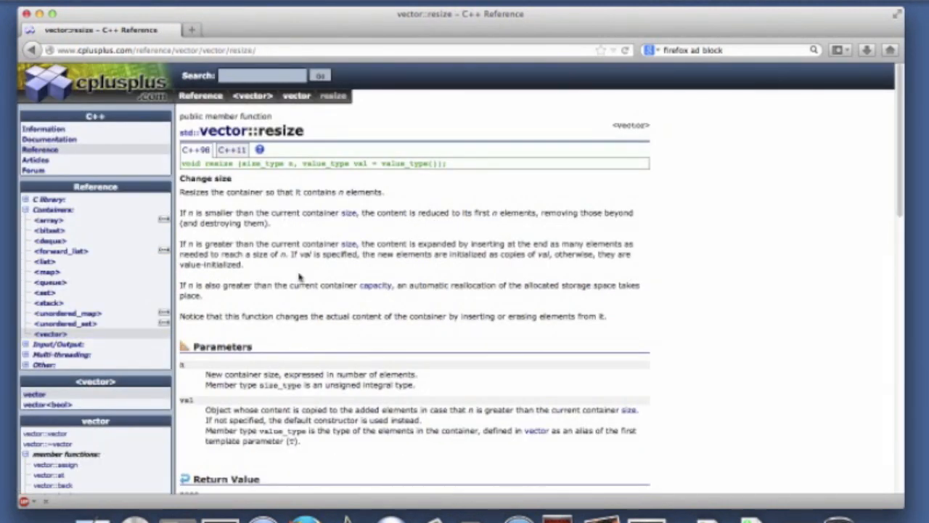
mouse_move(253, 204)
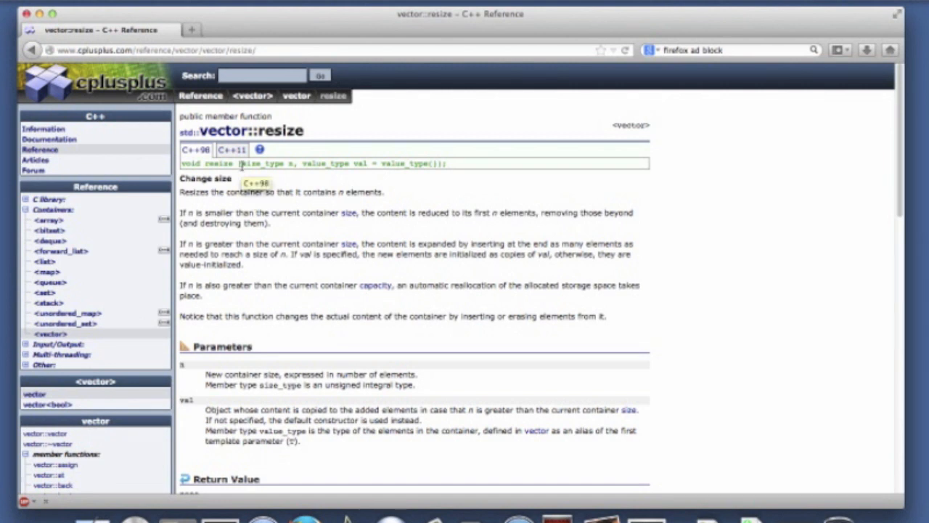
Step: Highlight part of the resize parameter list and scroll down to the resizing example
double_click(264, 163)
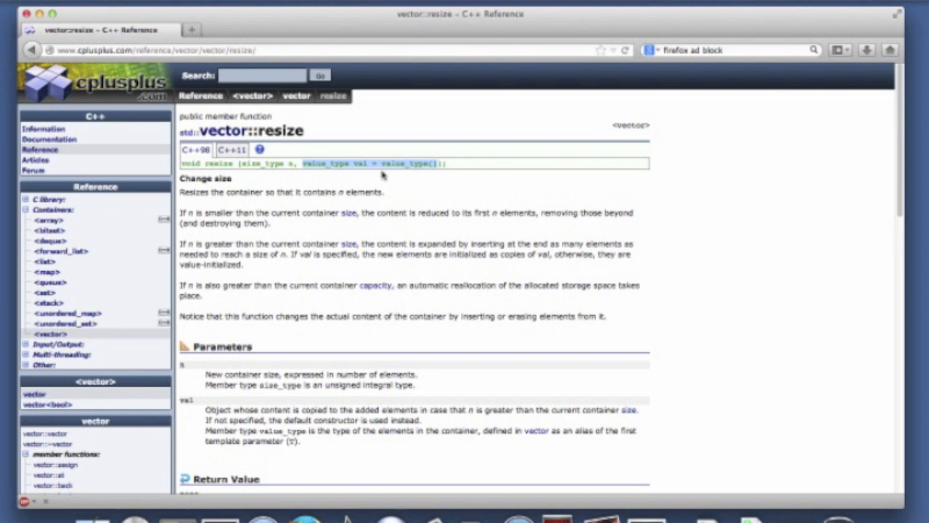
mouse_move(388, 174)
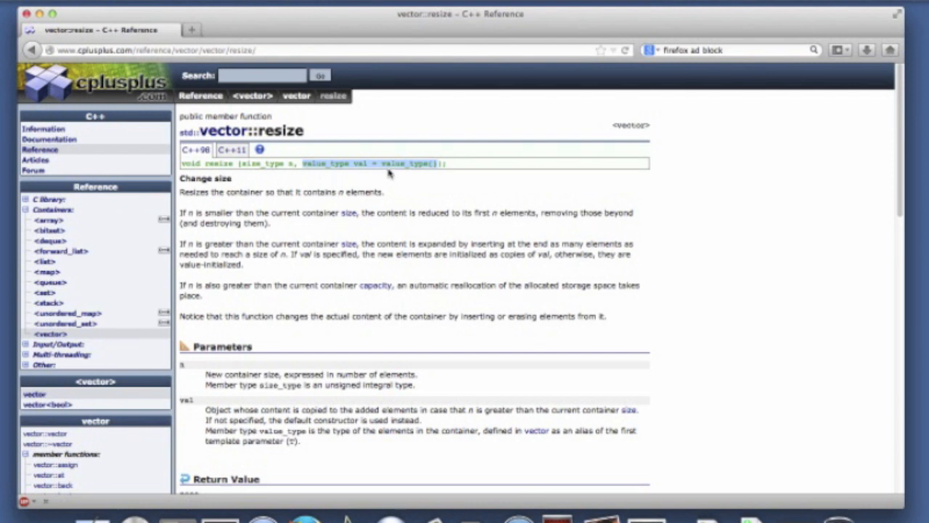
mouse_move(388, 177)
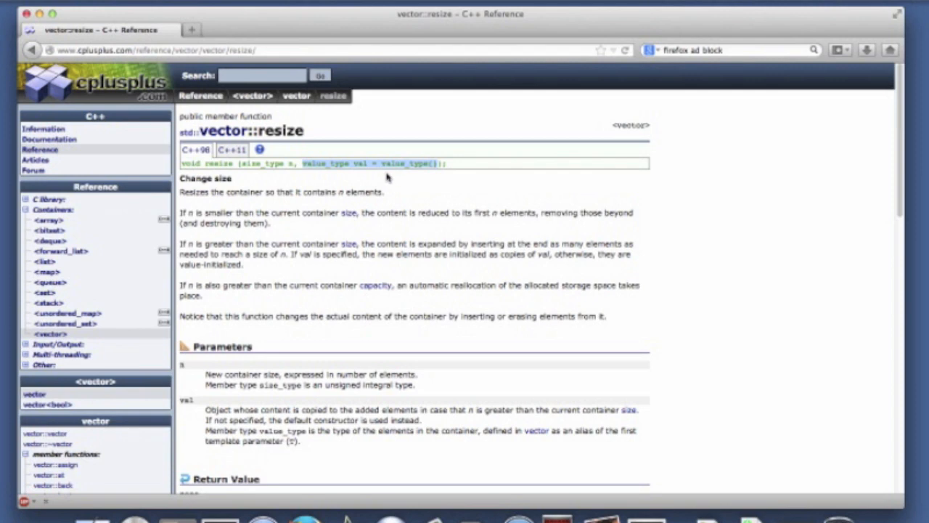
scroll("down", 3)
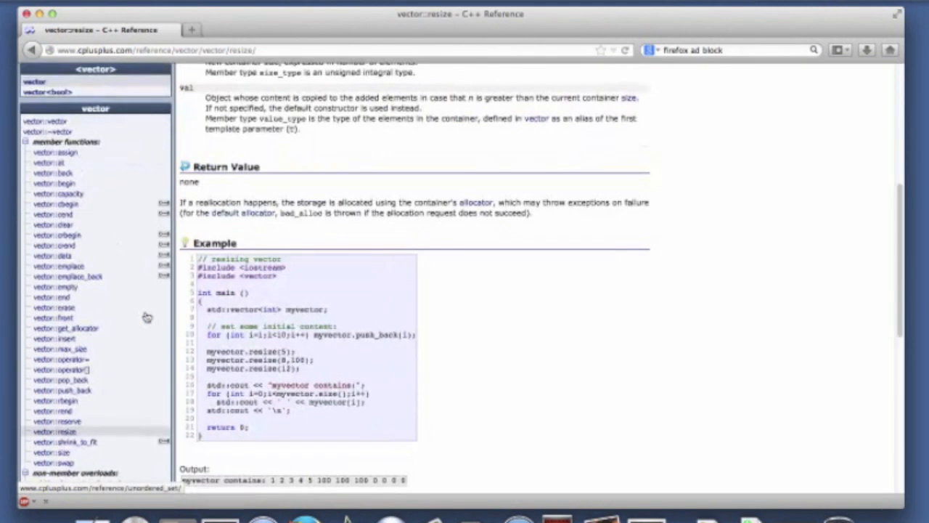
scroll("down", 3)
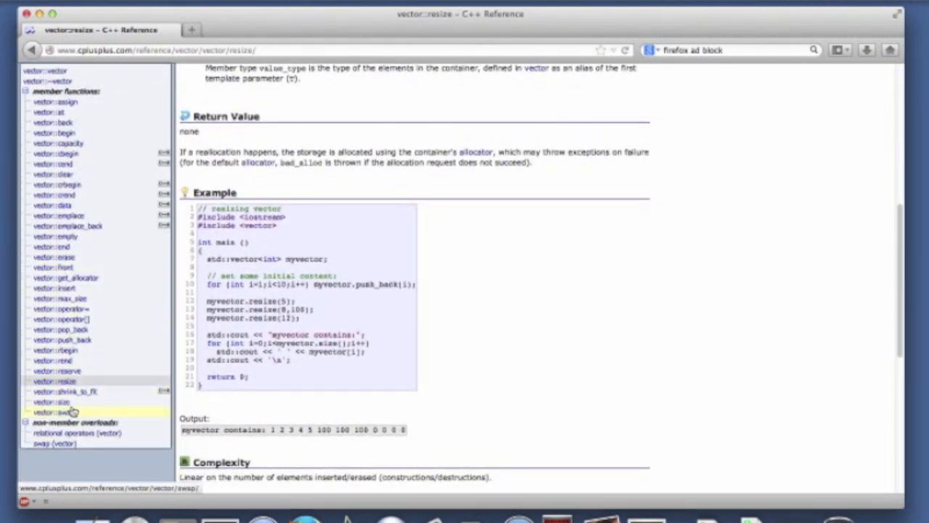
Step: Open the vector::size page from the sidebar and scroll down to its example output
left_click(51, 402)
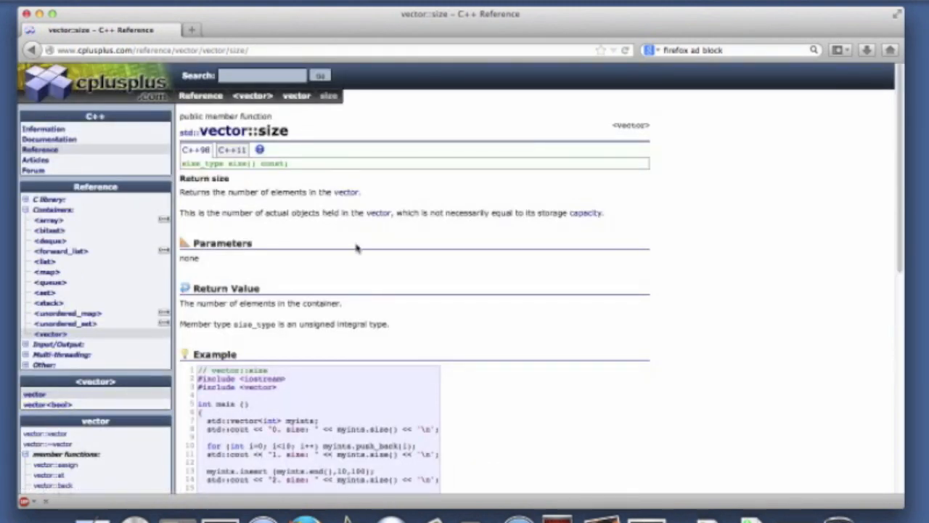
mouse_move(307, 244)
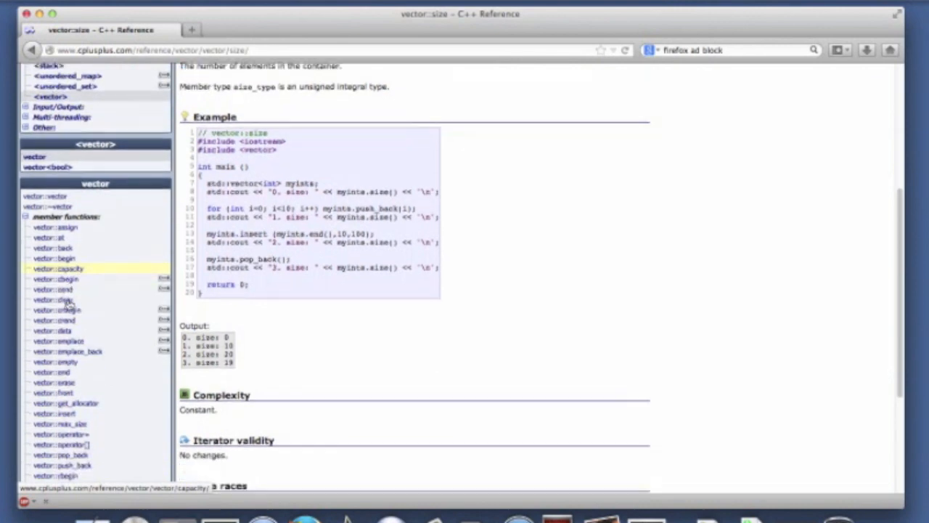
scroll("down", 3)
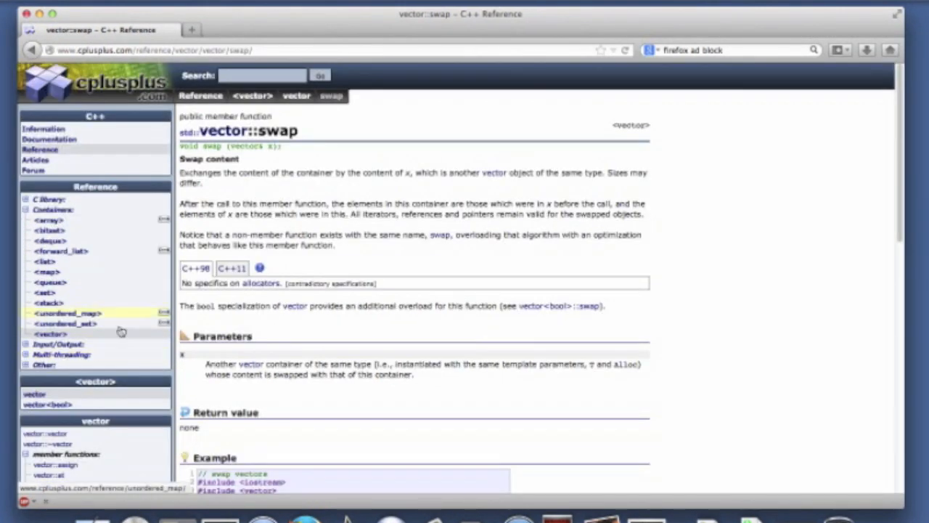
Step: Scroll through the vector::swap page to its example, output, complexity and iterator validity notes
scroll("down", 3)
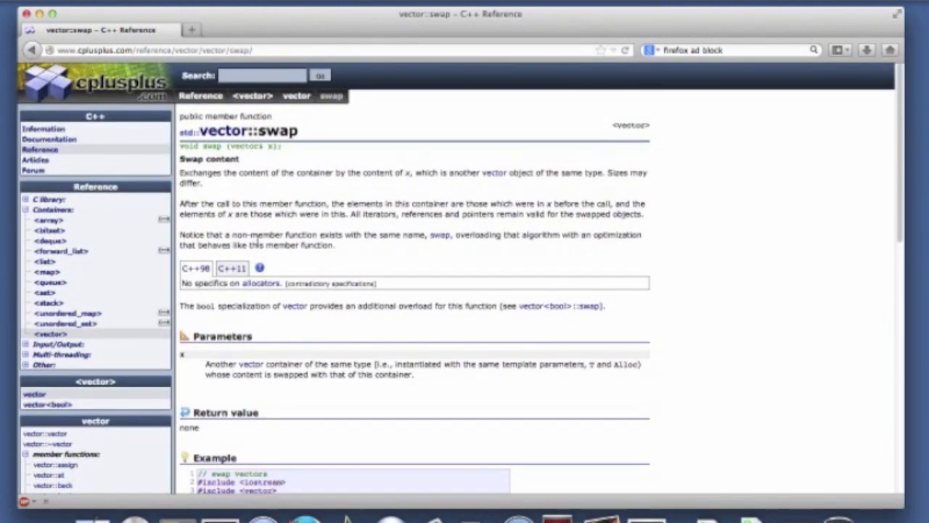
mouse_move(243, 161)
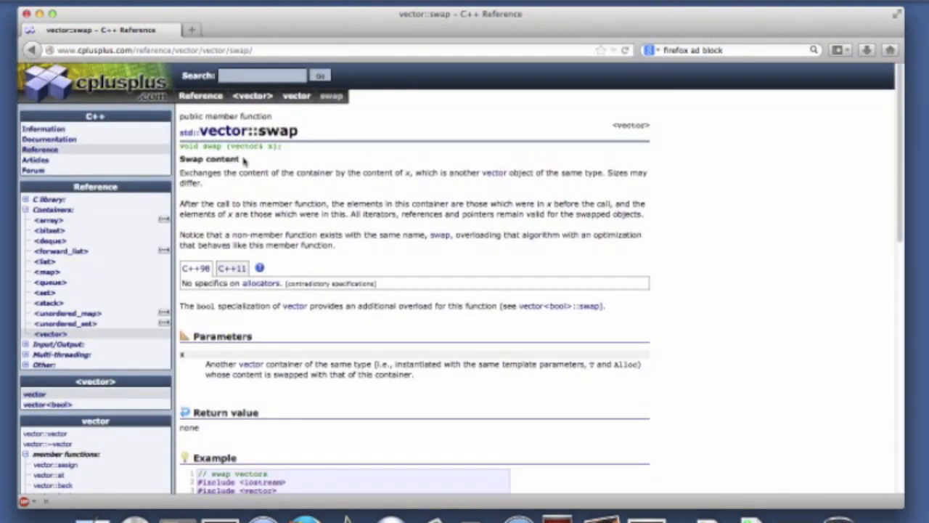
mouse_move(270, 155)
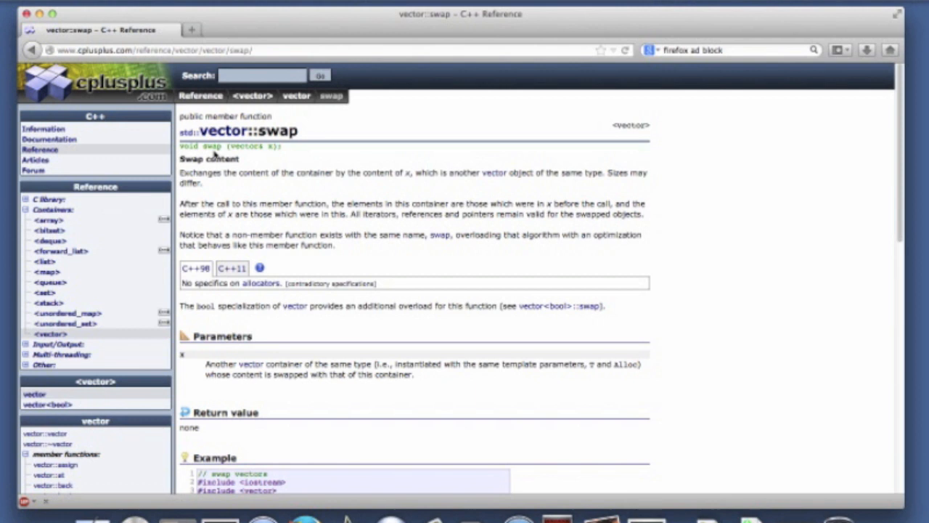
mouse_move(261, 154)
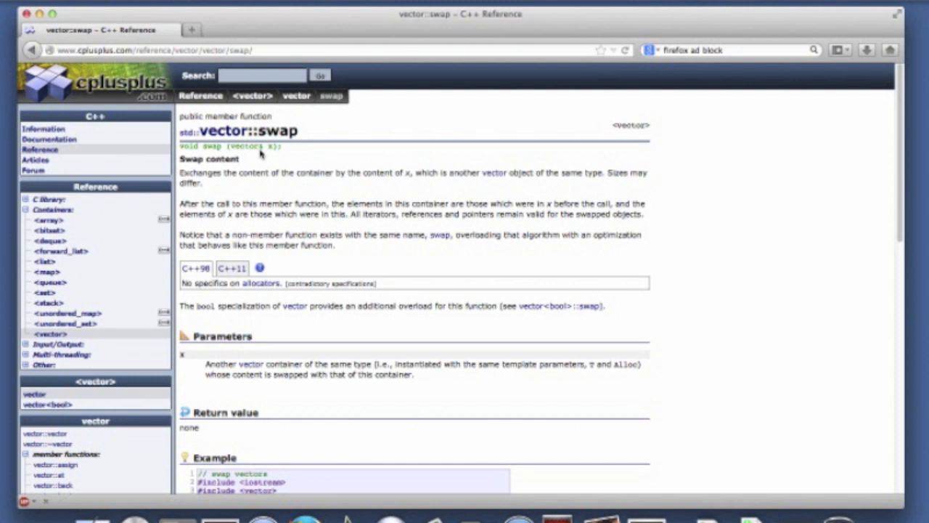
mouse_move(268, 154)
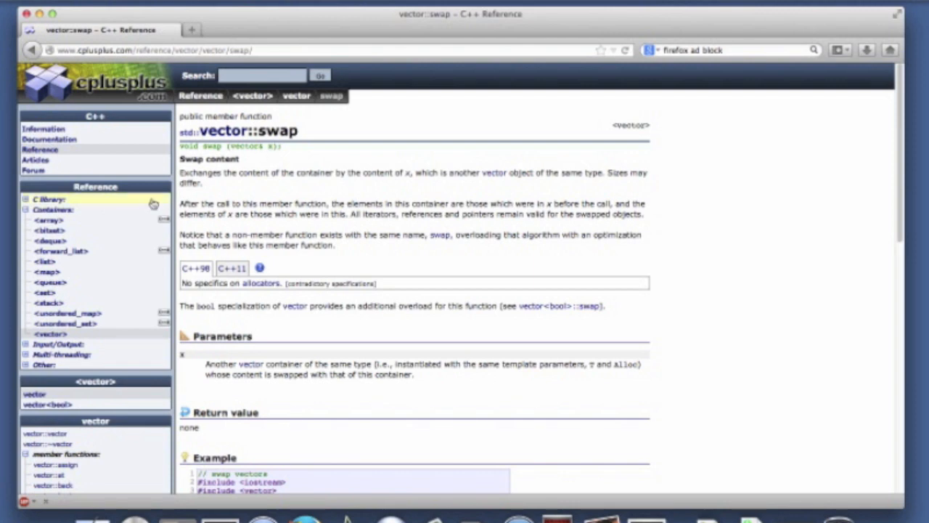
scroll("down", 3)
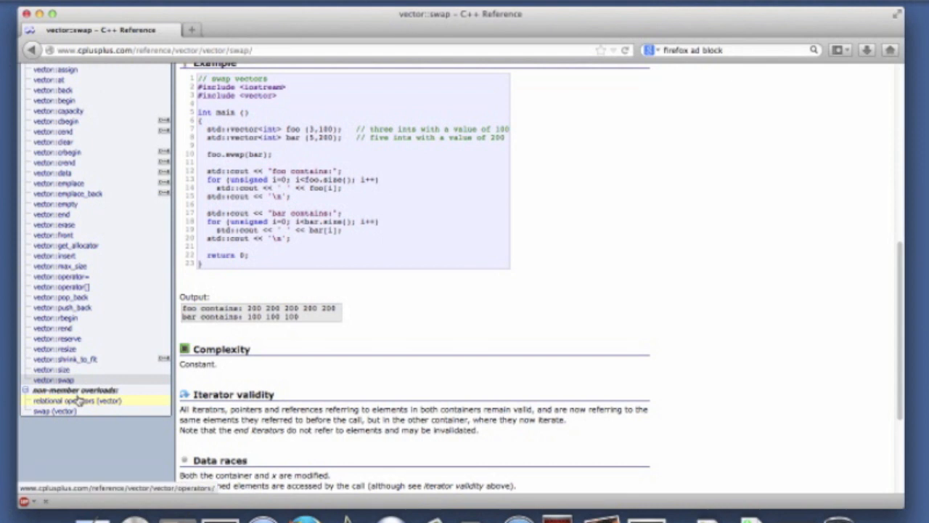
Step: Open relational operators (vector) and highlight the sentence on how == and != compare sizes
left_click(72, 401)
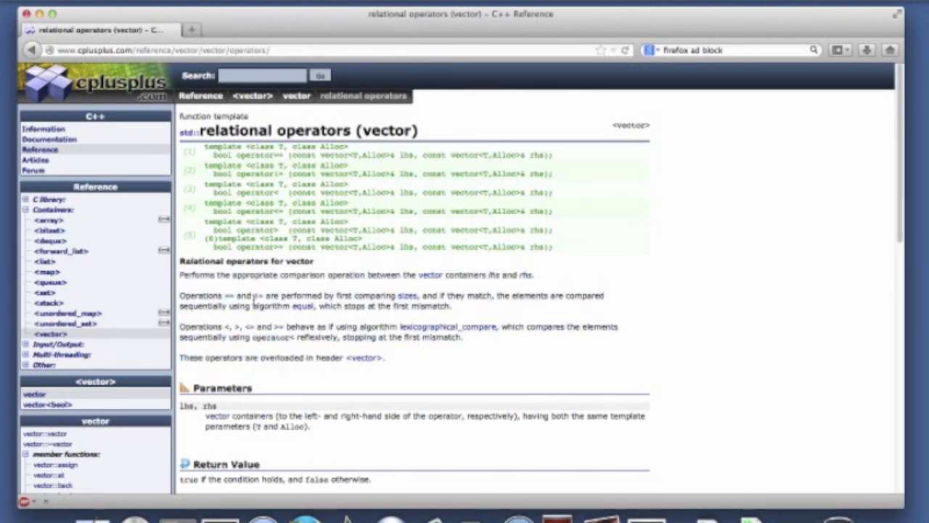
double_click(200, 296)
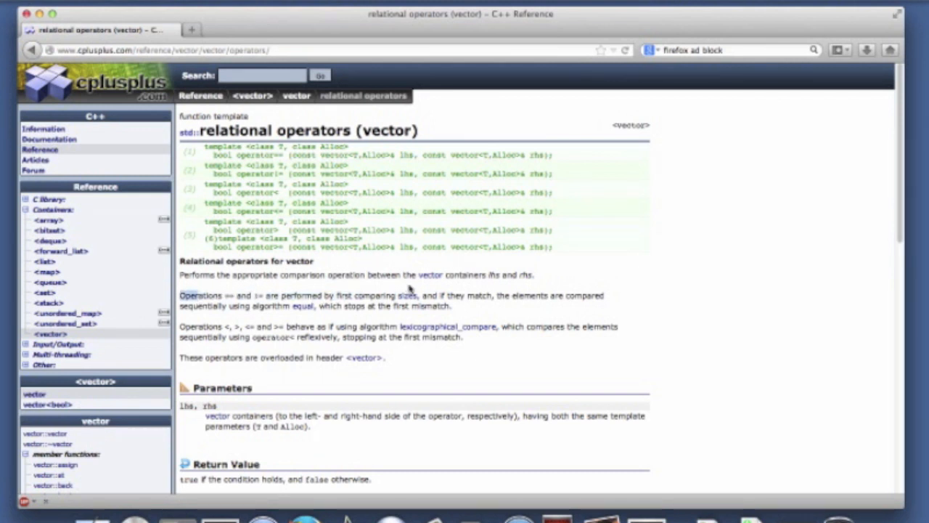
left_click_drag(179, 295, 420, 296)
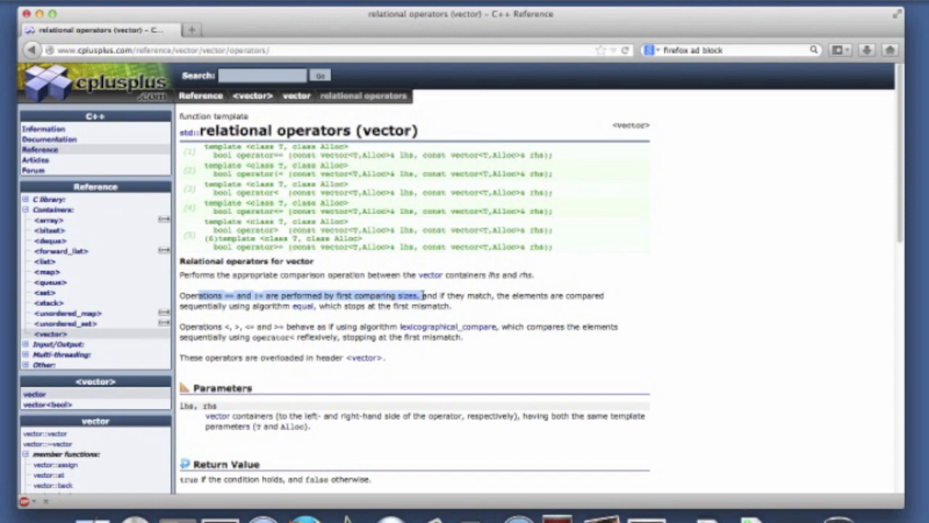
scroll("down", 3)
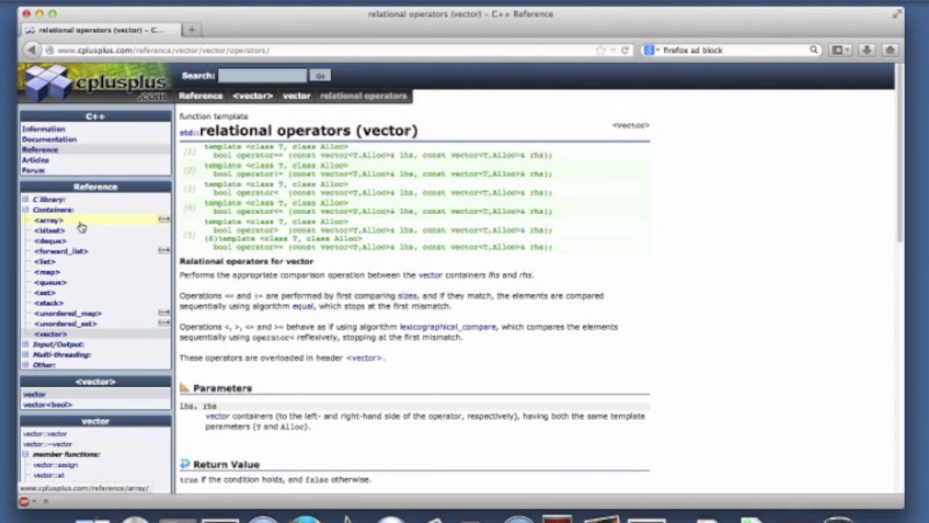
left_click(52, 209)
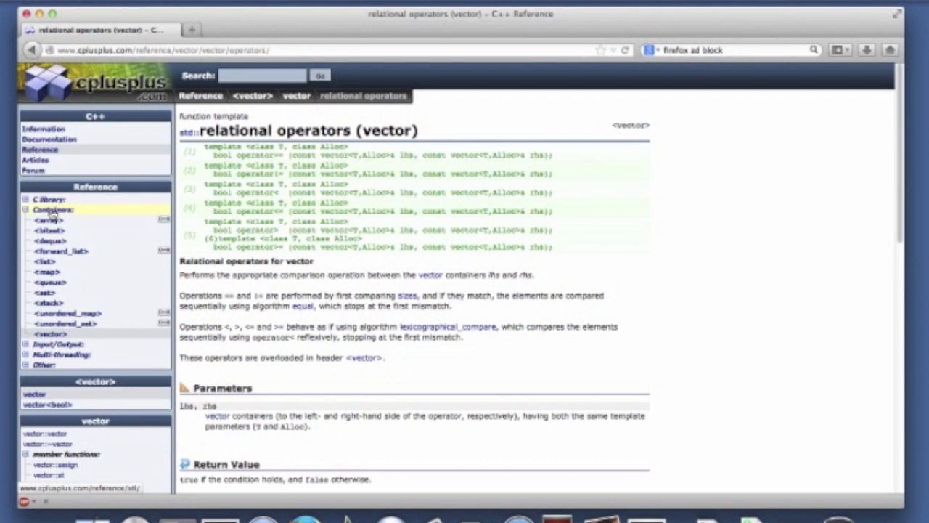